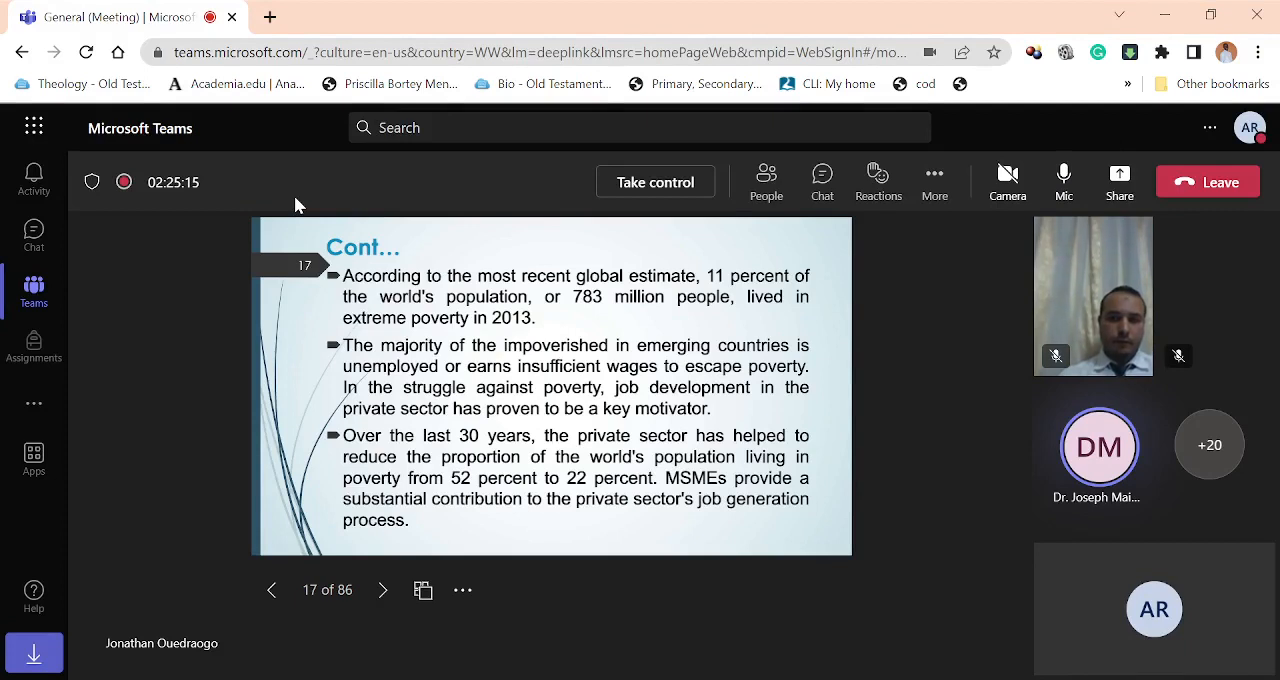
{"action": "mouse_move", "coordinate": [1119, 181]}
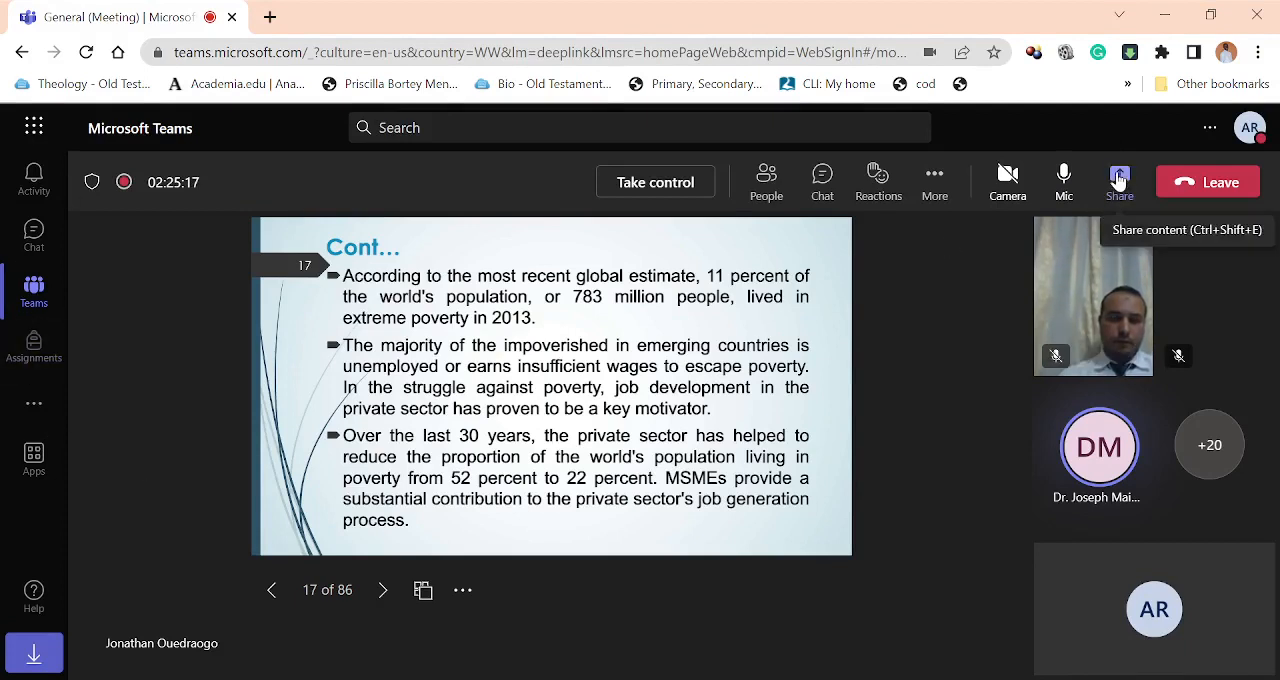
Start a screen, window or tab share, view the Window list, then cancel without sharing
{"action": "left_click", "coordinate": [1119, 181]}
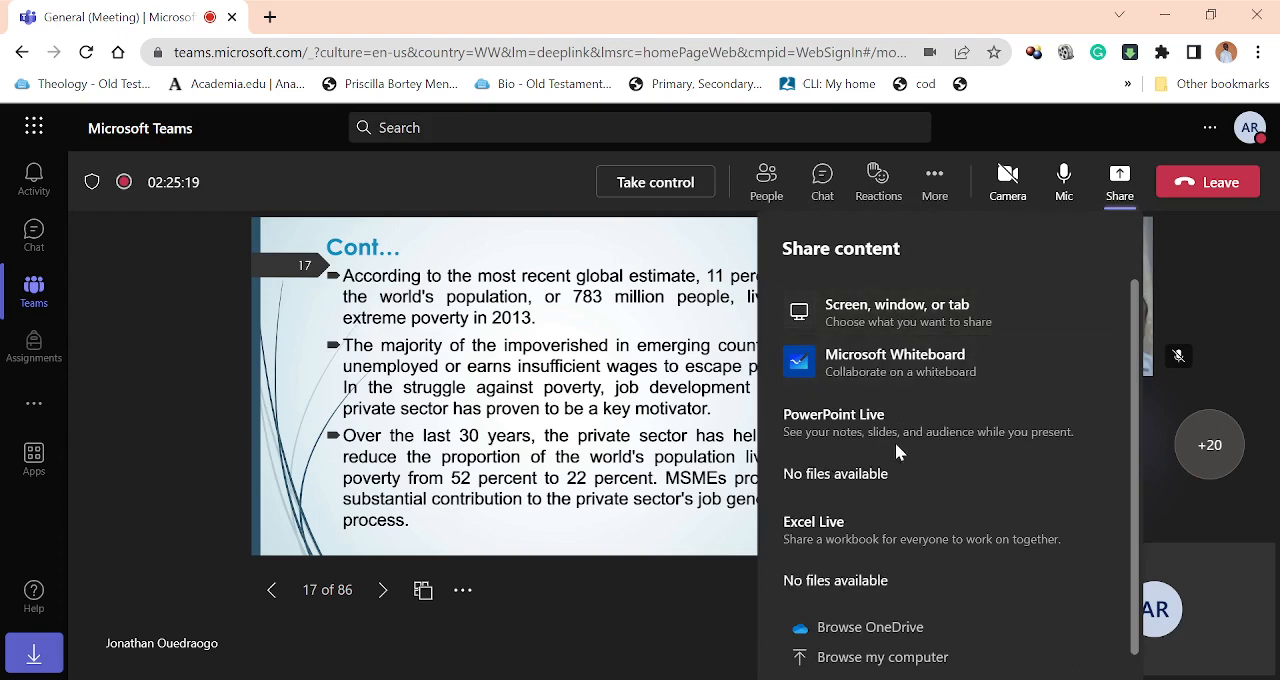
{"action": "mouse_move", "coordinate": [895, 362]}
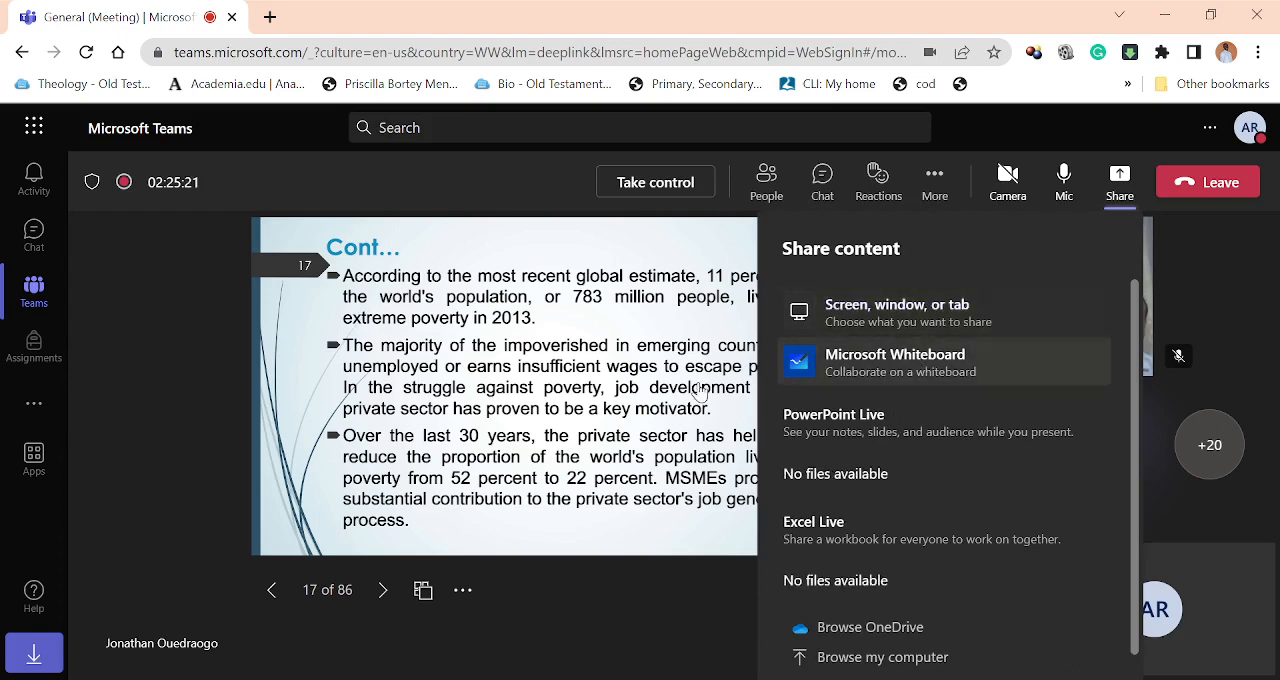
{"action": "left_click", "coordinate": [897, 311]}
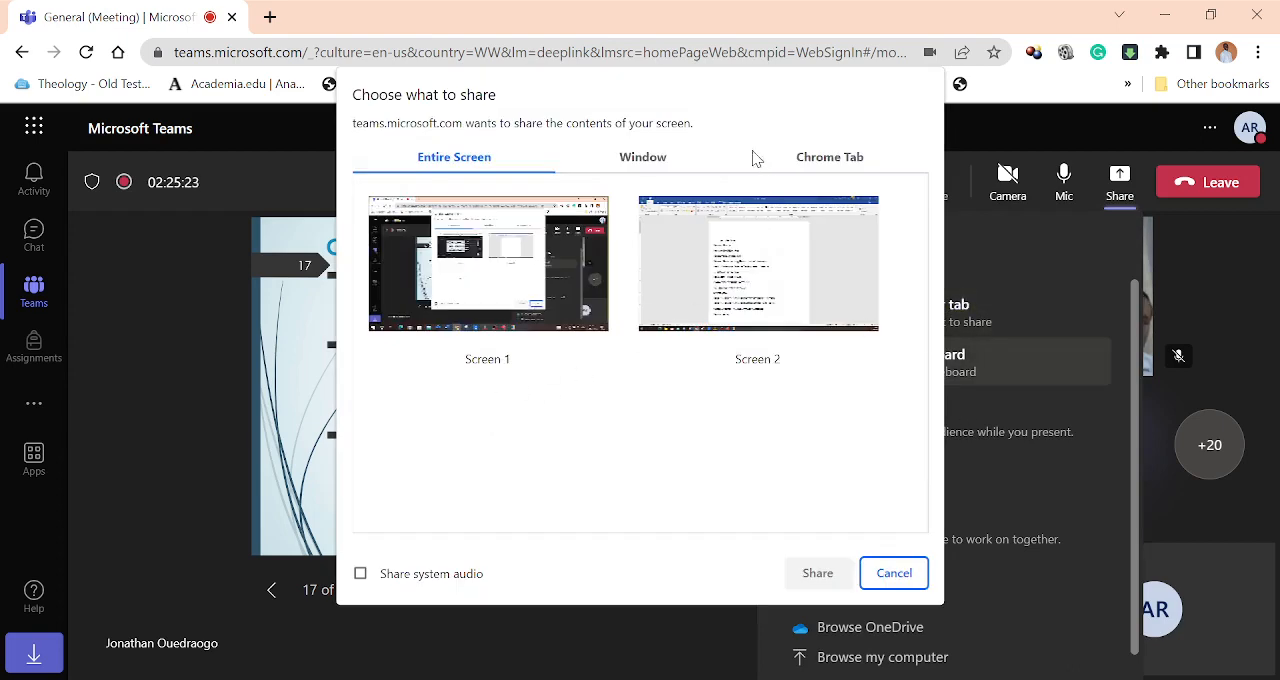
{"action": "left_click", "coordinate": [642, 156]}
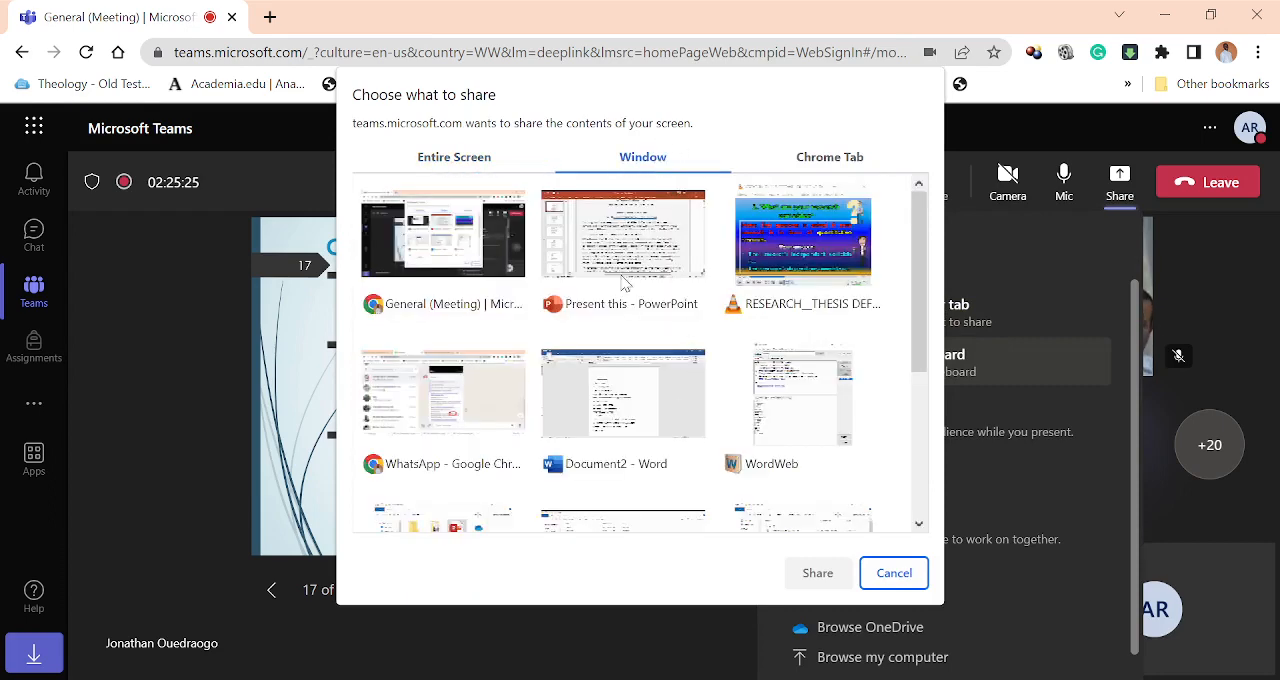
{"action": "left_click", "coordinate": [892, 572]}
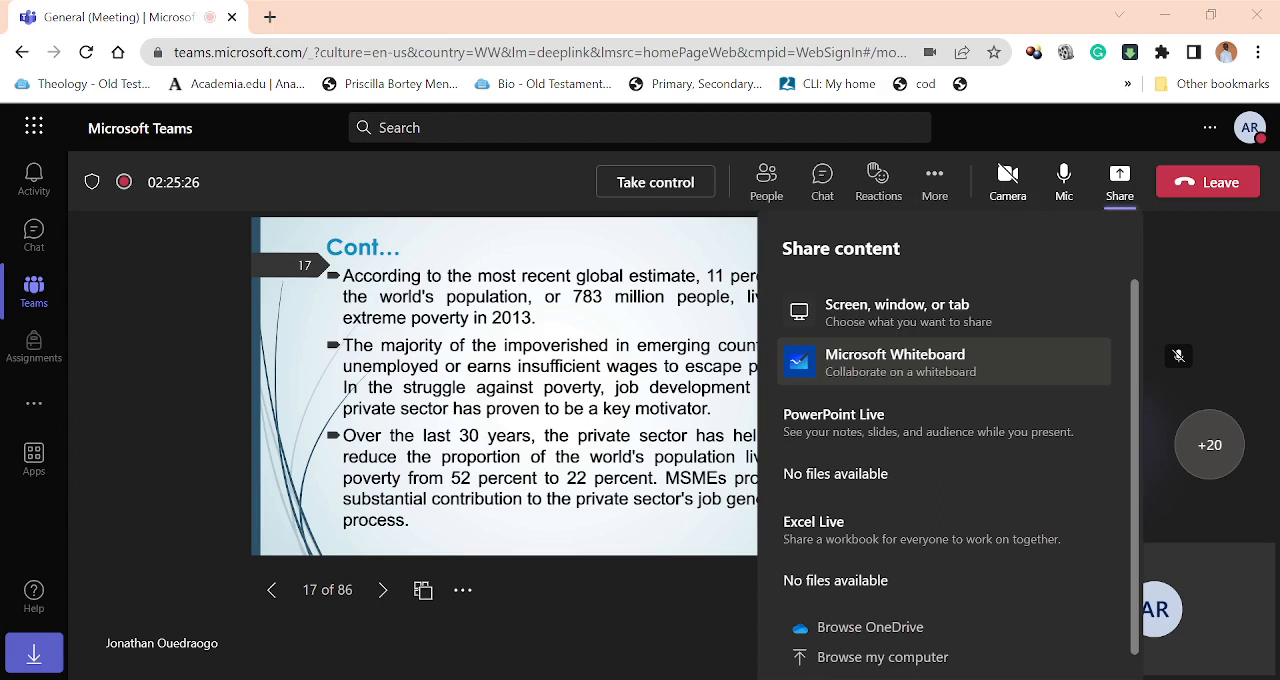
{"action": "mouse_move", "coordinate": [700, 668]}
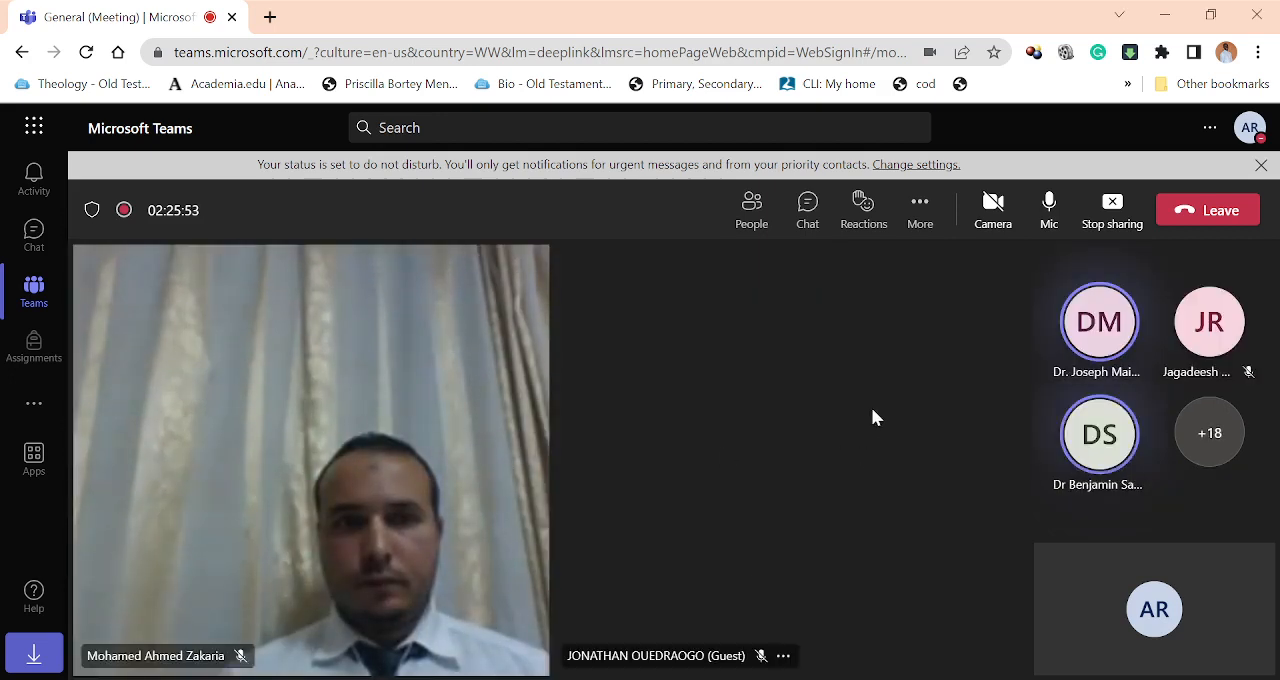
{"action": "mouse_move", "coordinate": [795, 340]}
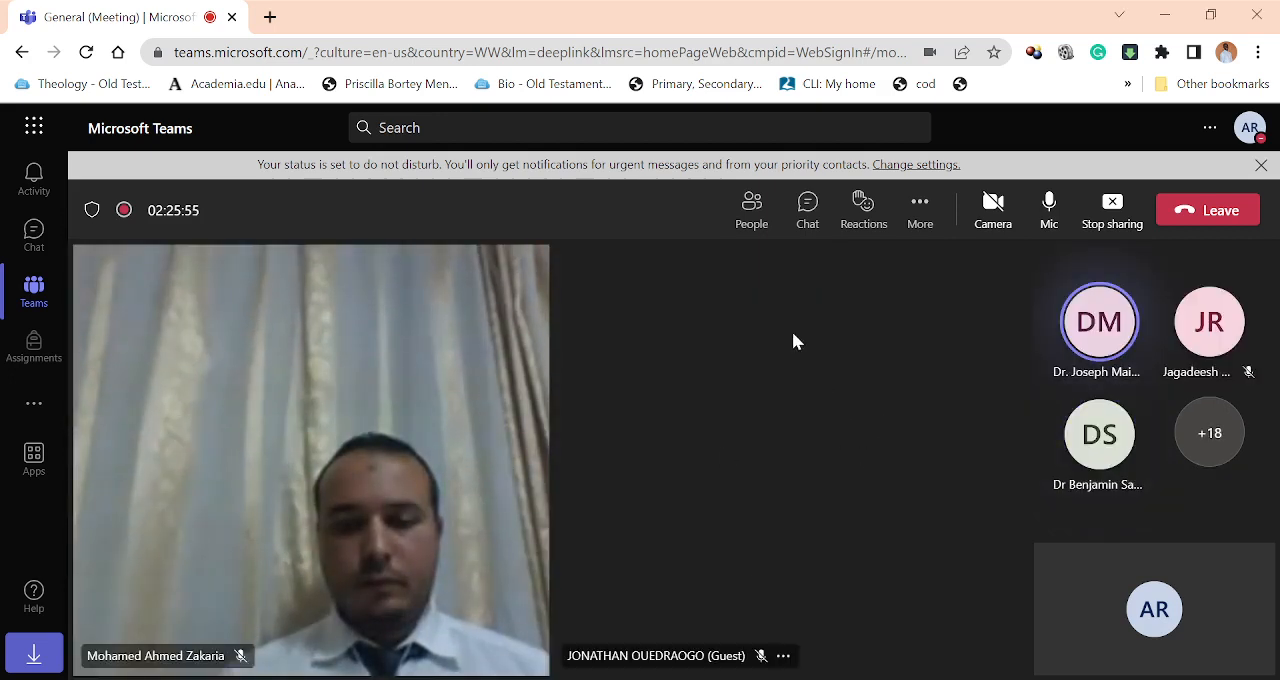
{"action": "mouse_move", "coordinate": [794, 388]}
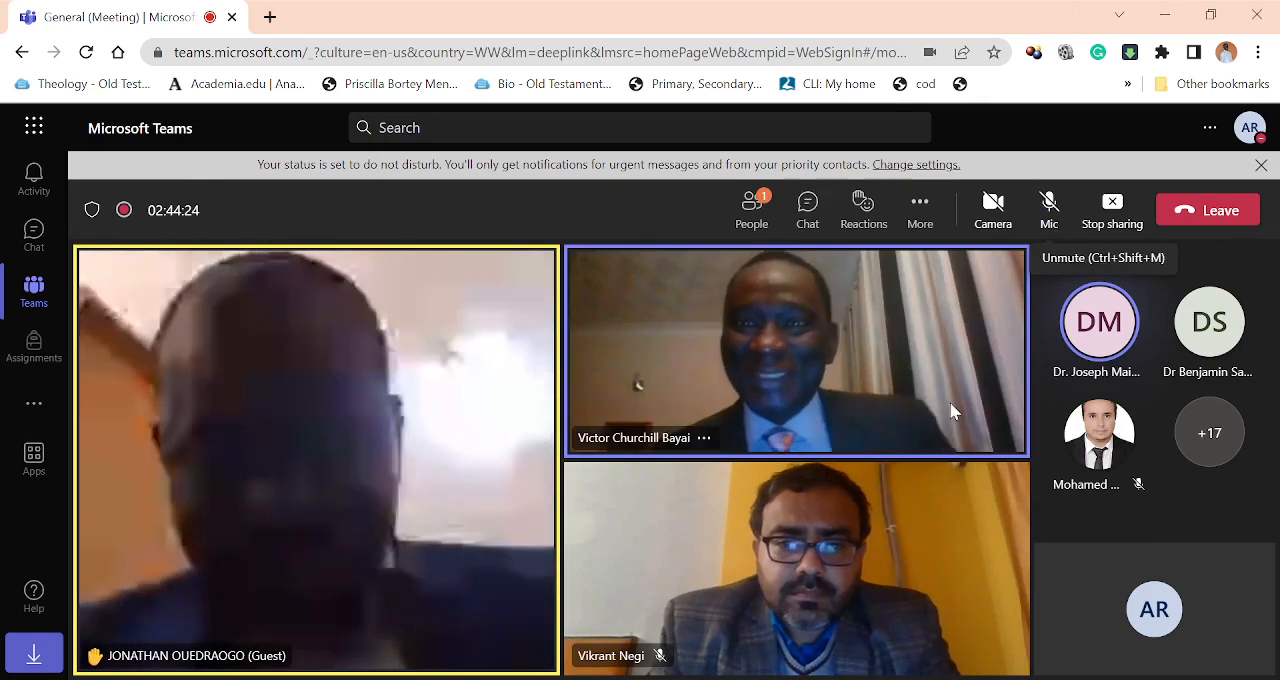
{"action": "mouse_move", "coordinate": [688, 512]}
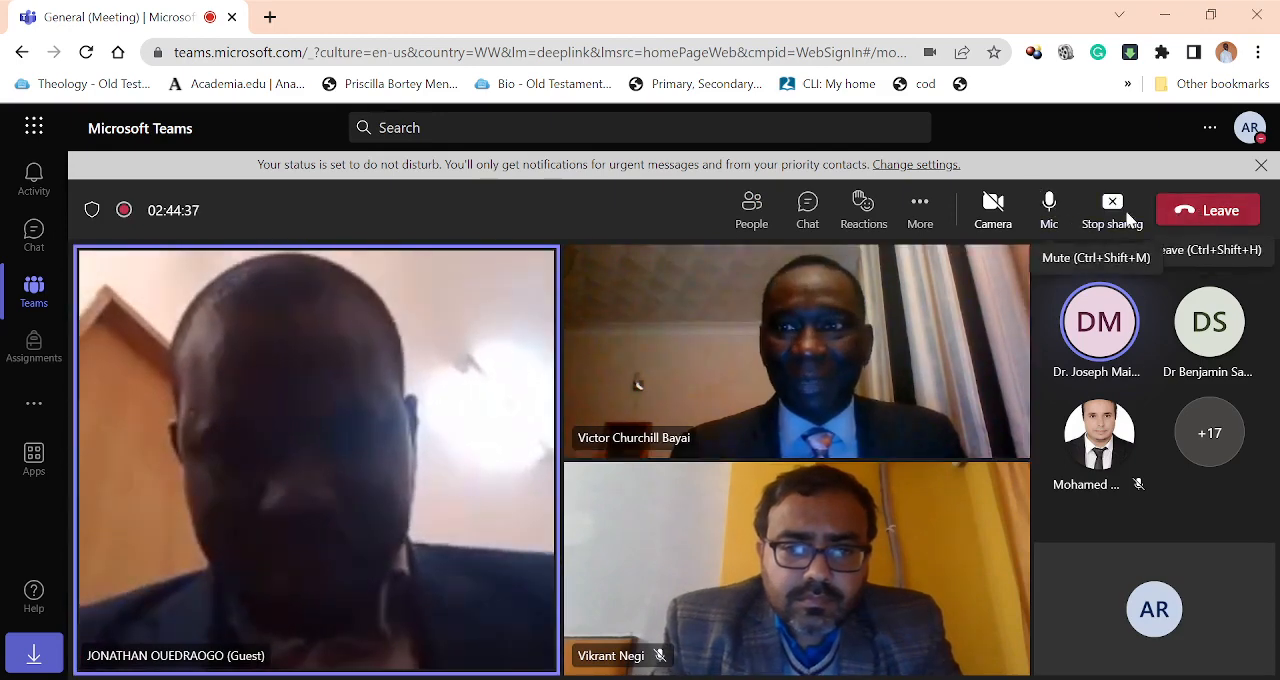
Stop the screen share and mute the microphone
{"action": "left_click", "coordinate": [1112, 210]}
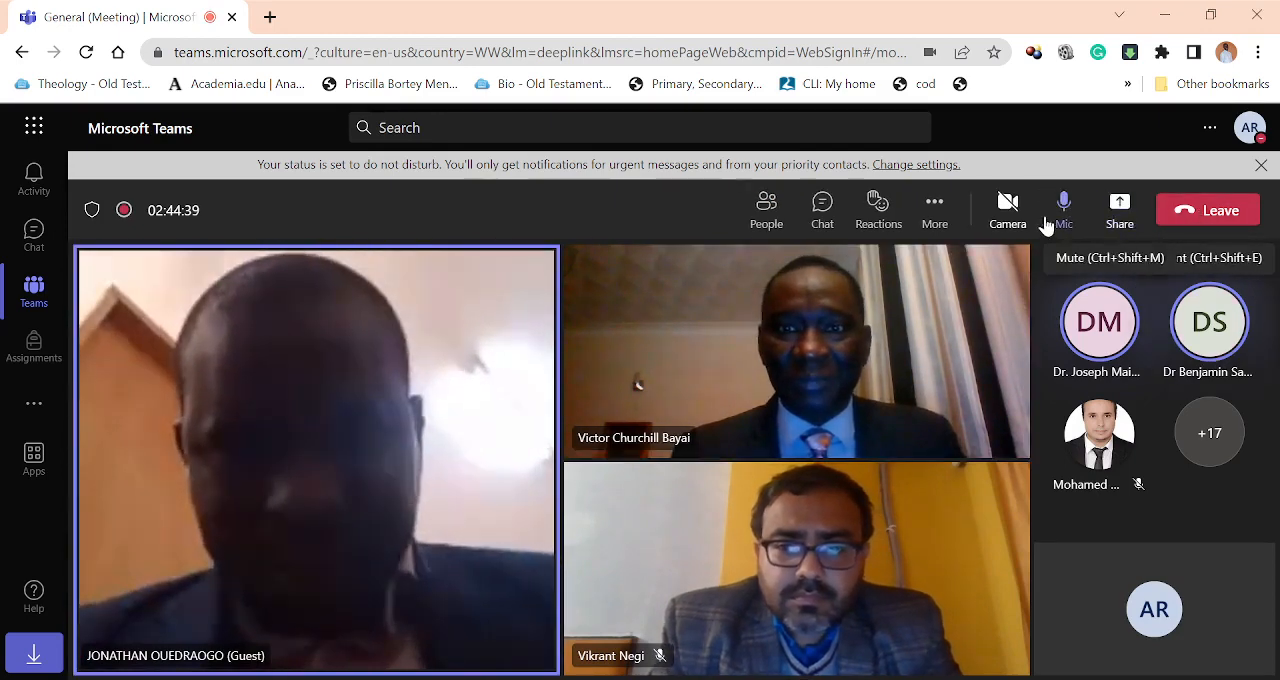
{"action": "left_click", "coordinate": [1063, 210]}
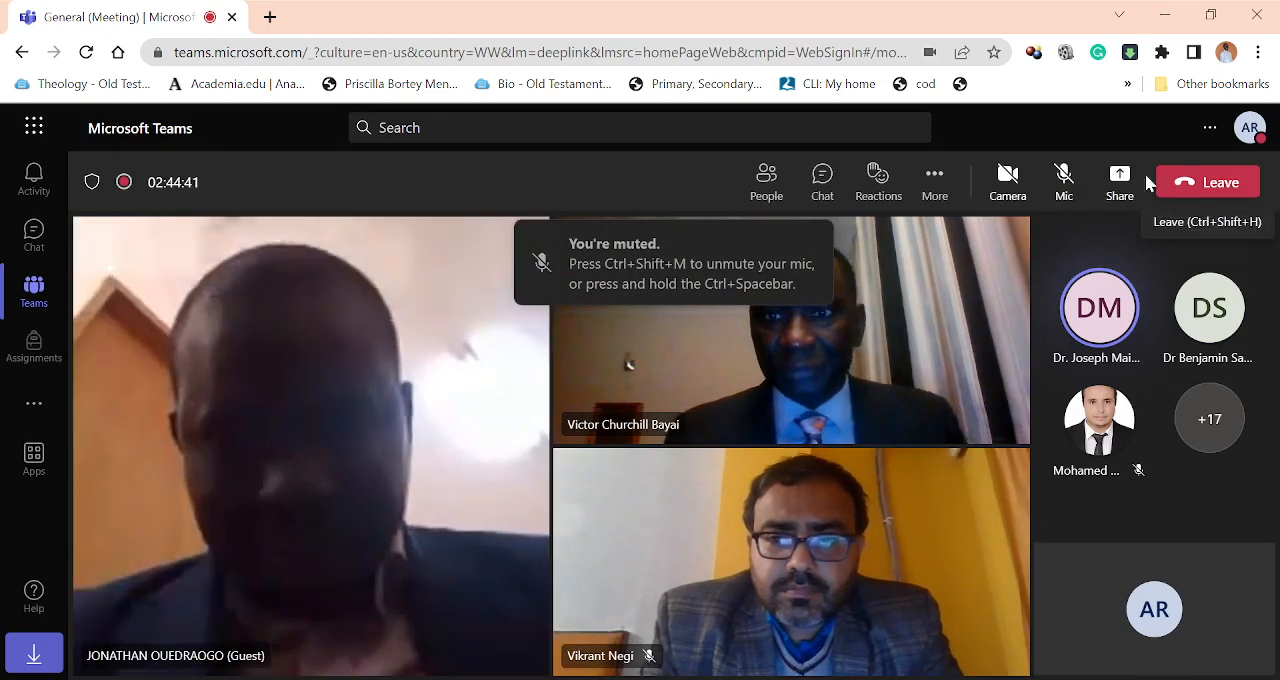
{"action": "mouse_move", "coordinate": [840, 525]}
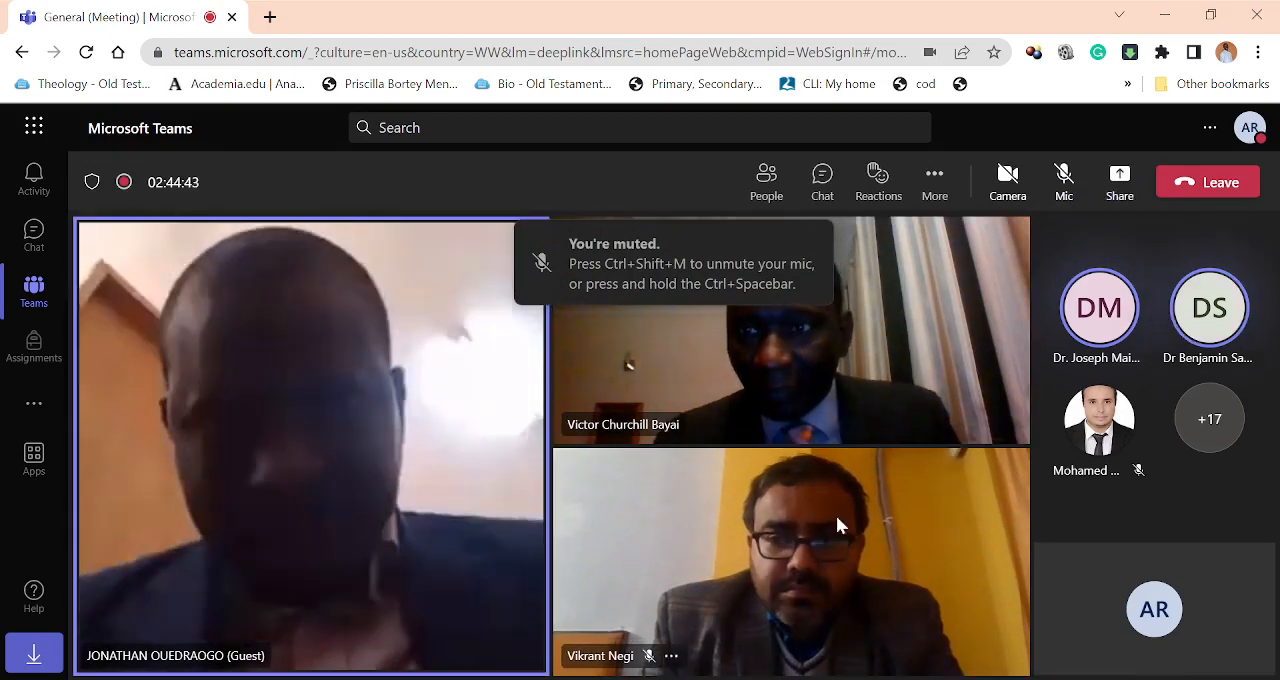